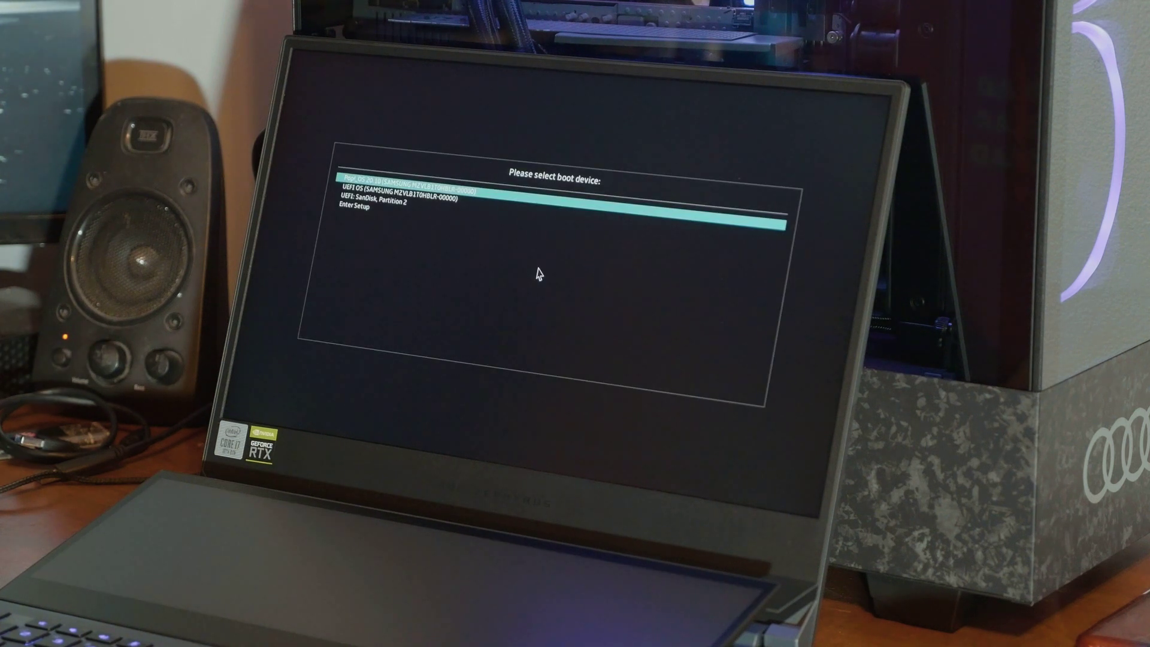
- Select 'UEFI: SanDisk, Partition 2' as the boot device and start booting from the USB stick
{"action": "key", "text": "Down"}
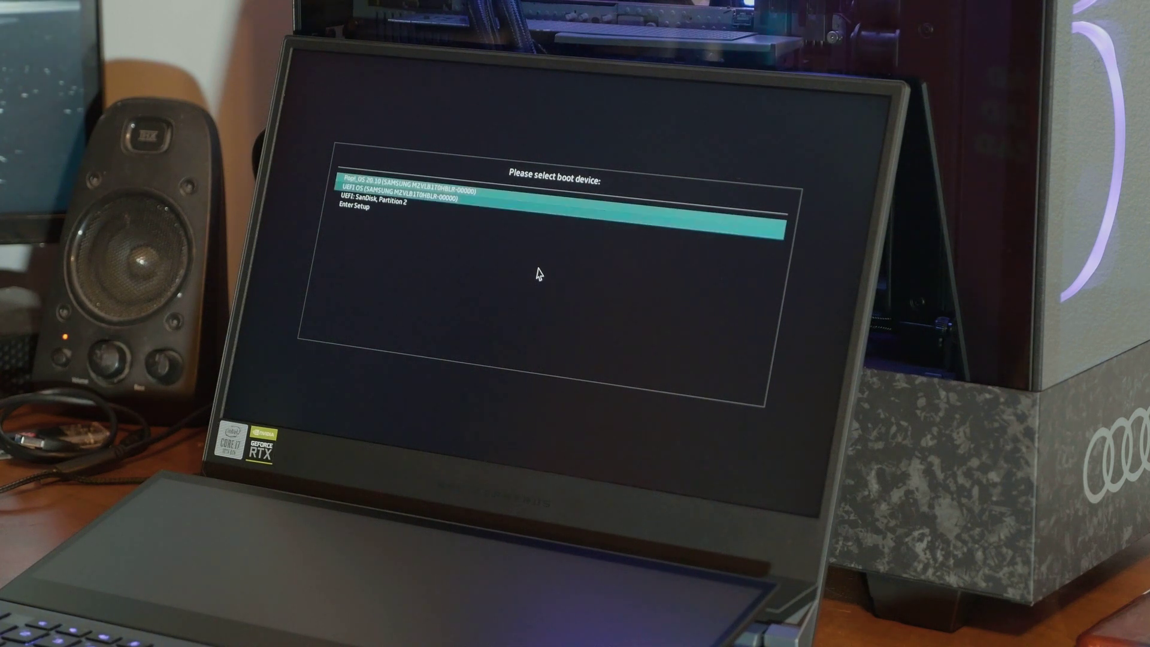
{"action": "key", "text": "Down"}
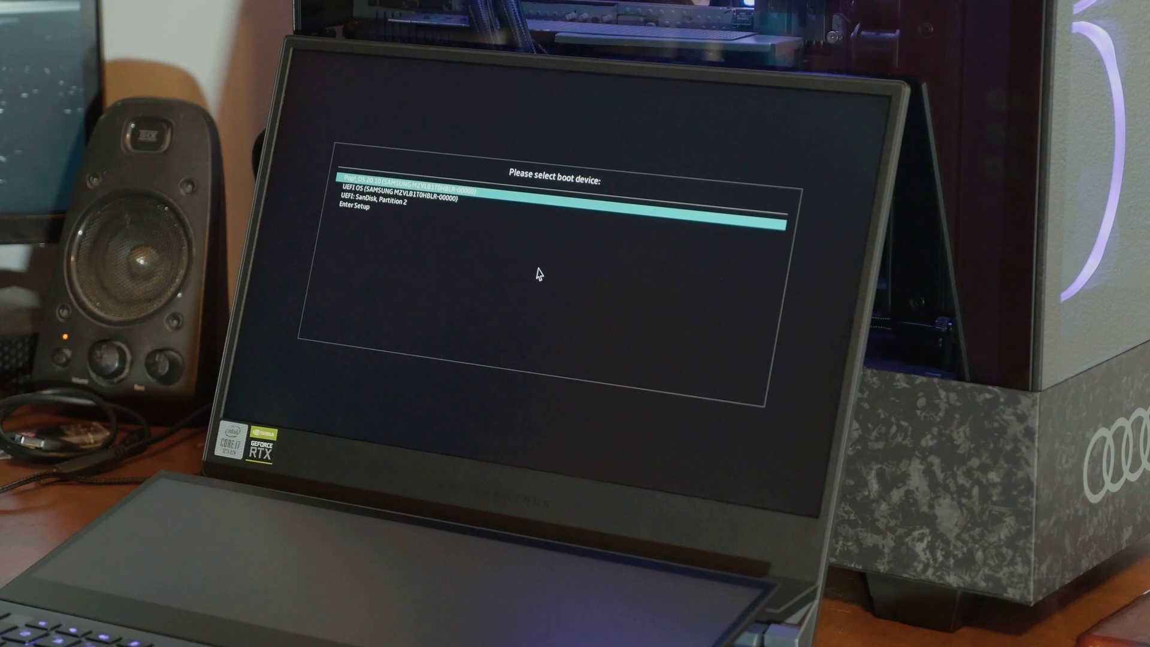
{"action": "key", "text": "Down"}
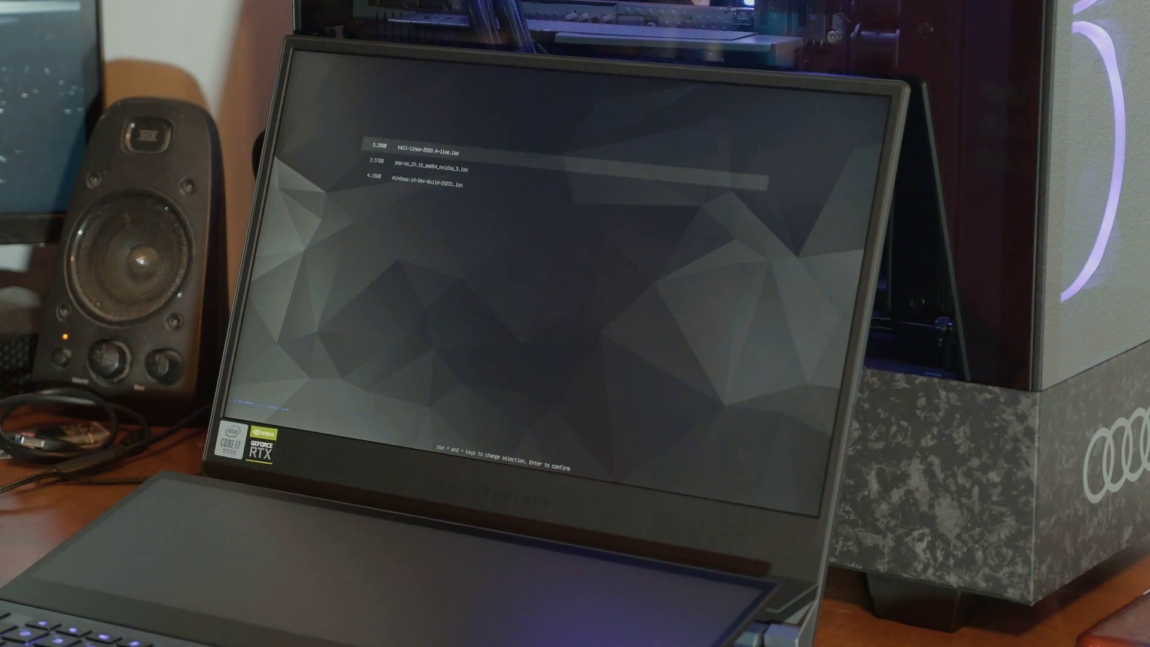
{"action": "key", "text": "Down"}
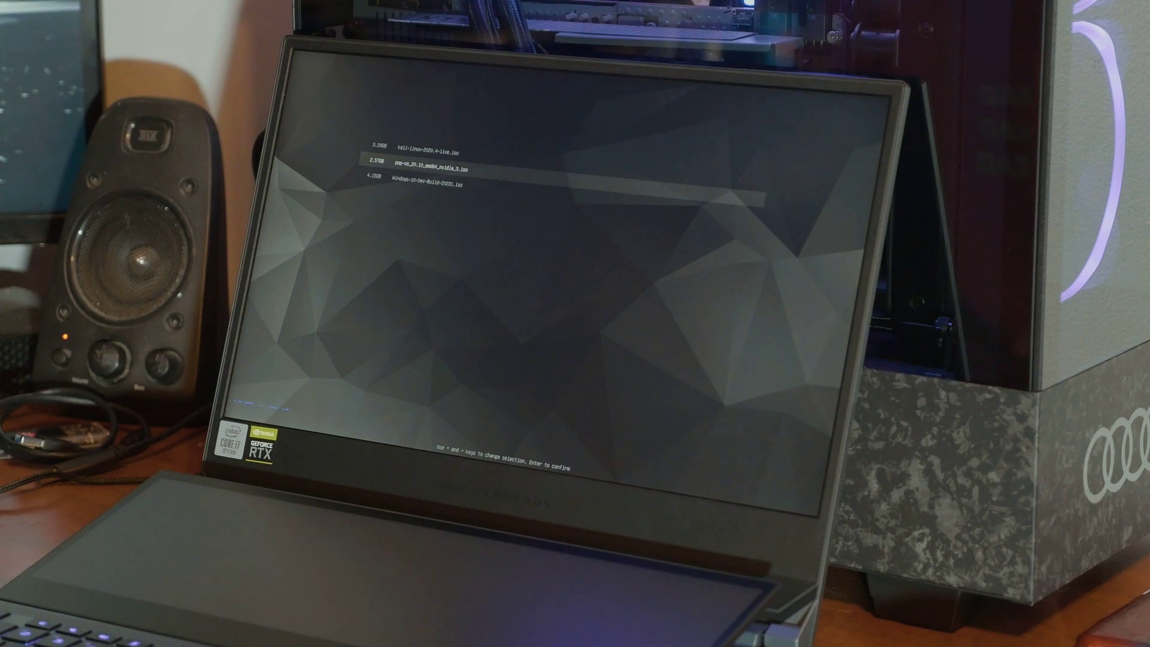
{"action": "key", "text": "Down"}
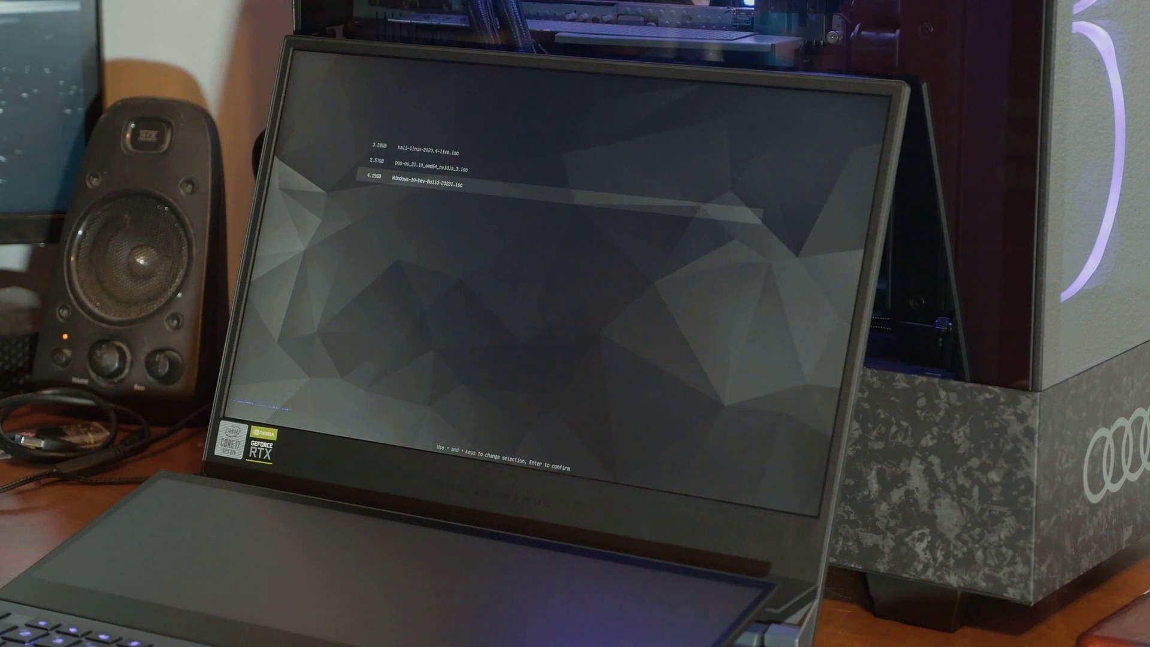
{"action": "key", "text": "Up"}
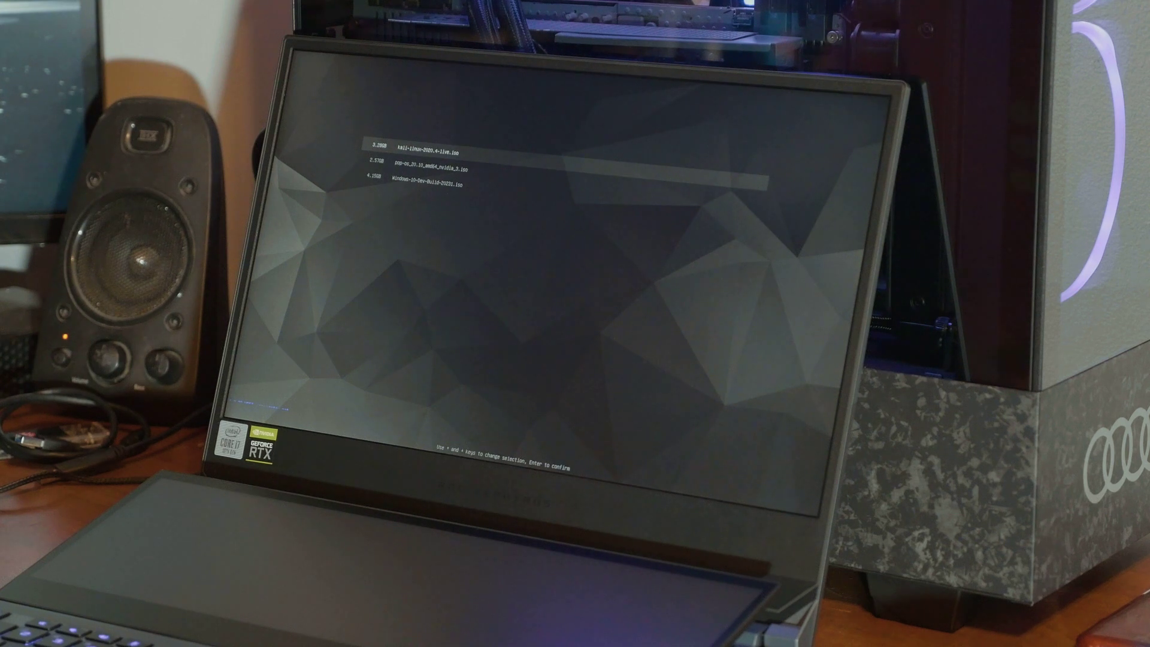
{"action": "key", "text": "Down"}
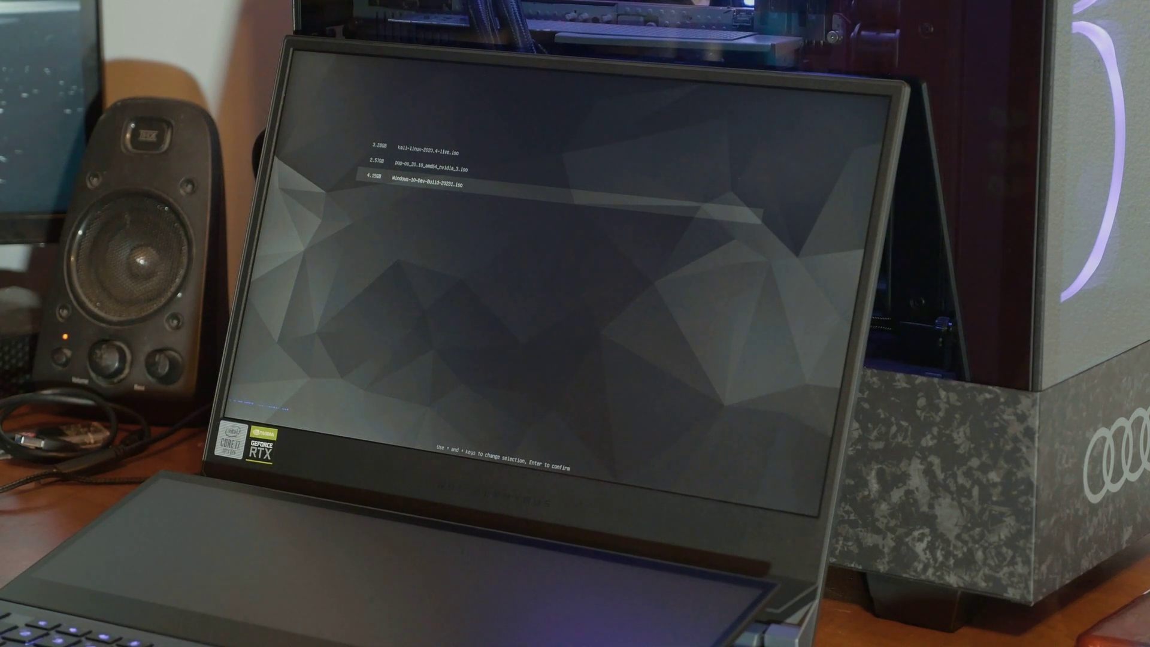
{"action": "key", "text": "Up"}
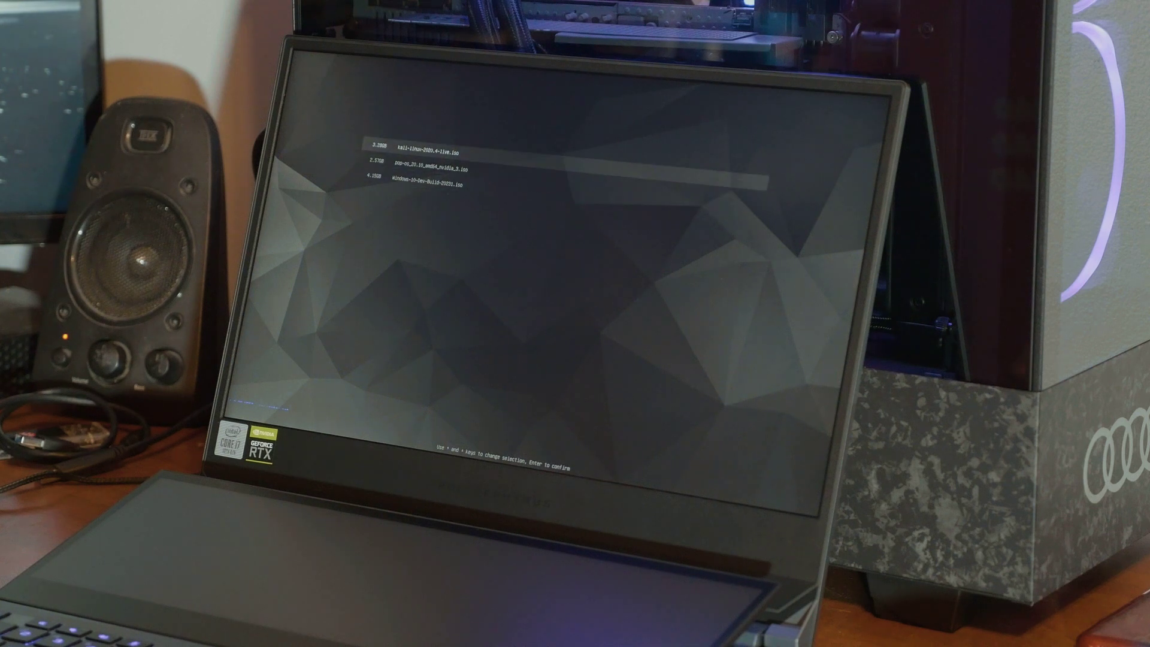